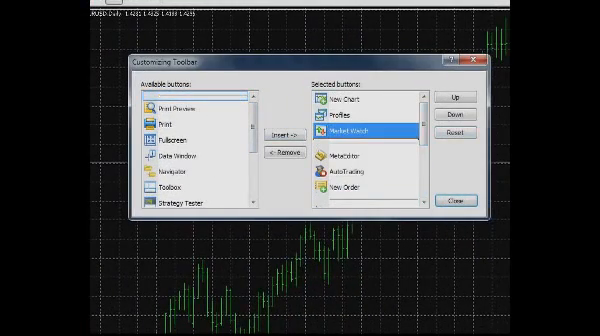
Bring up GBPUSD's Market Watch menu showing column choices, with only Bid and Ask enabled
left_click(281, 154)
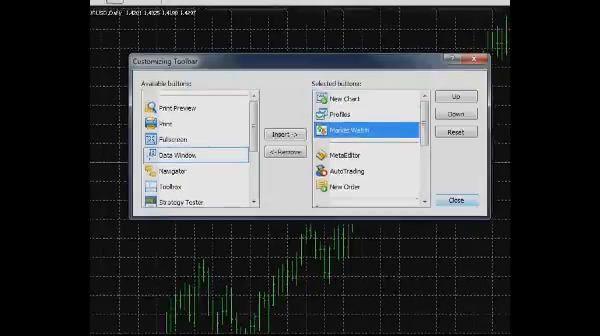
left_click(457, 204)
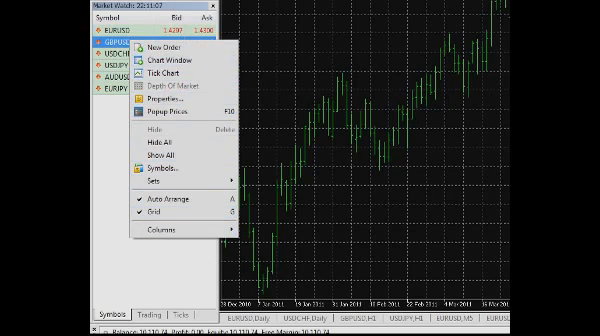
mouse_move(175, 214)
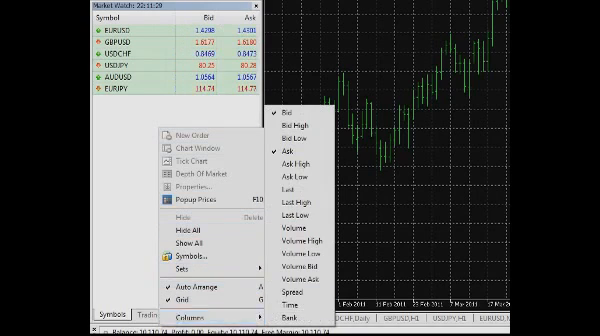
mouse_move(297, 201)
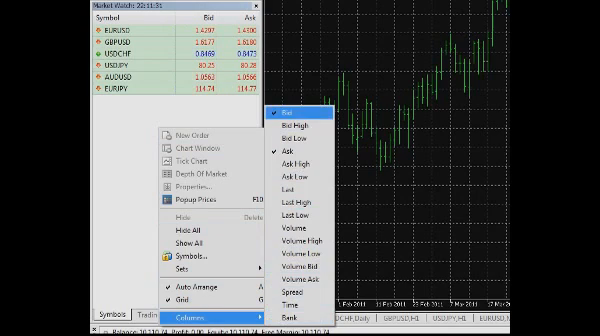
mouse_move(295, 128)
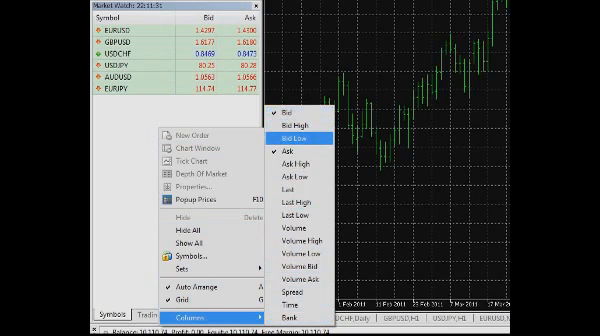
mouse_move(296, 217)
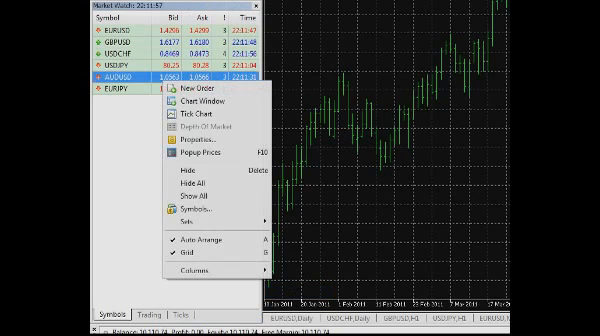
mouse_move(200, 92)
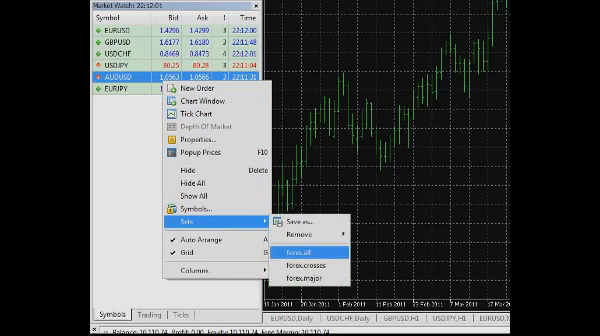
Choose the forex.all set from the Sets submenu
left_click(320, 237)
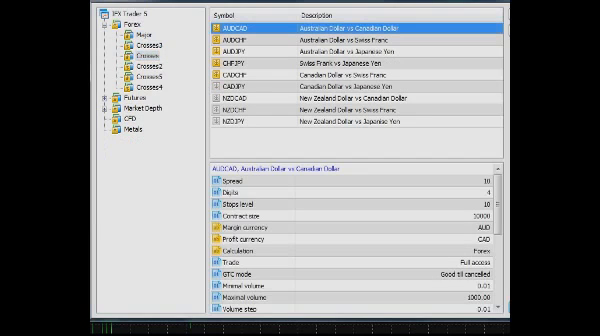
Scroll through AUDCAD's contract specifications, such as spread and margin currency
scroll("down", 3)
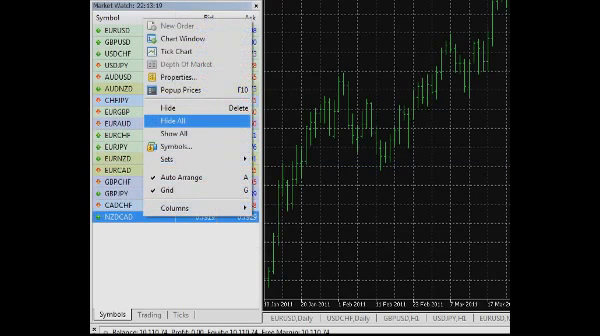
Hide all unused symbols, leaving only EURUSD, GBPUSD, USDCHF and USDJPY
left_click(174, 122)
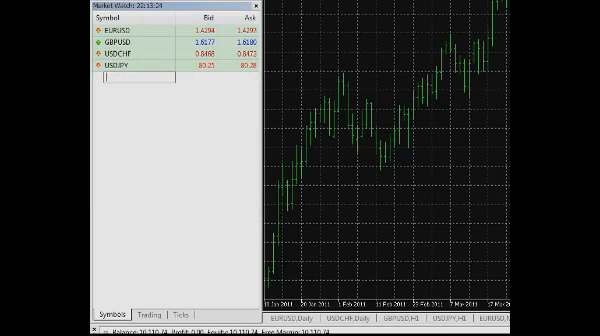
Enter the pair name in Market Watch's empty row, adding EURJPY as the fifth pair
type("EURUSD")
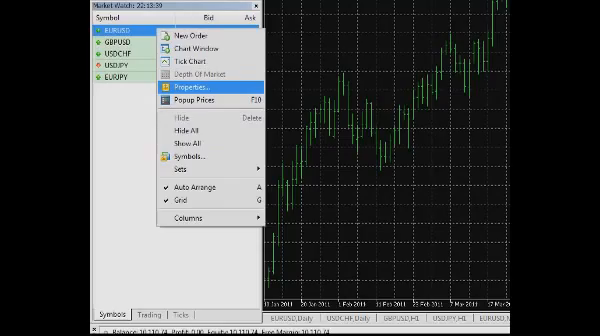
left_click(188, 94)
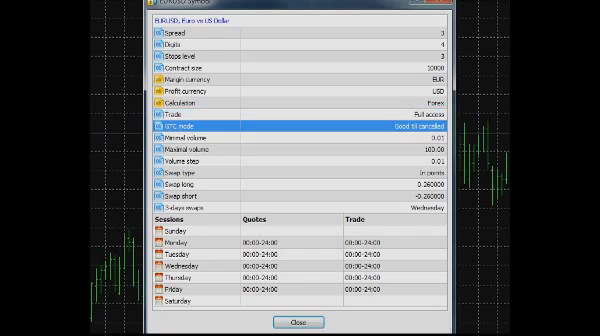
left_click(250, 133)
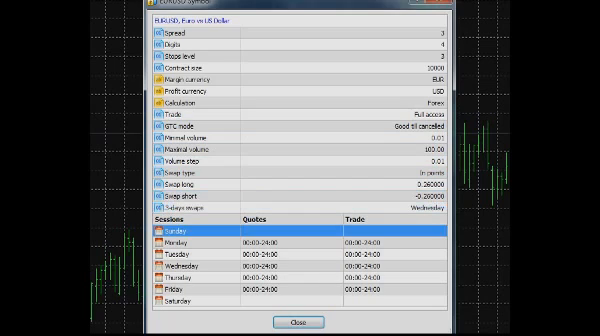
left_click(190, 312)
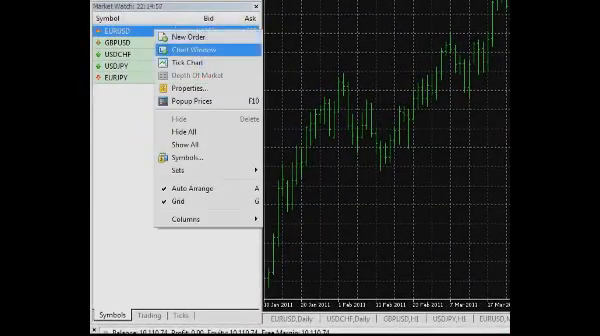
Show the Popup Prices window (F10) listing the five watched pairs
left_click(180, 34)
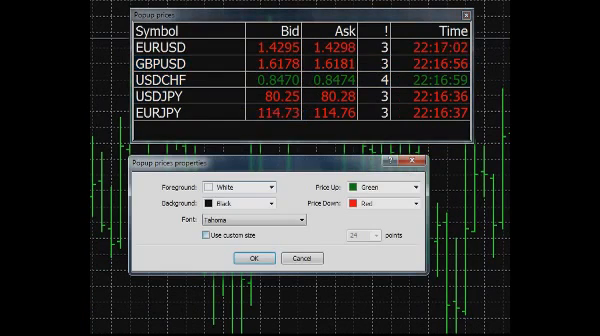
Apply white-on-black Tahoma styling with green rising and red falling prices
left_click(210, 240)
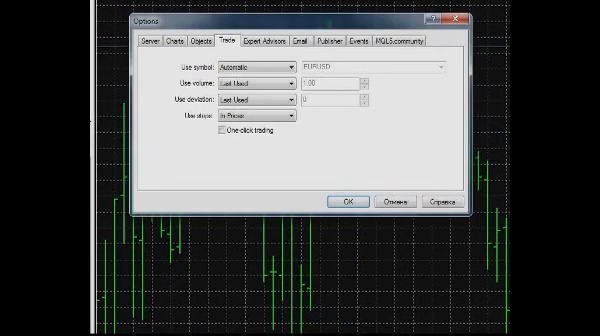
Tick One-click trading in the Trade options and confirm with OK
left_click(225, 135)
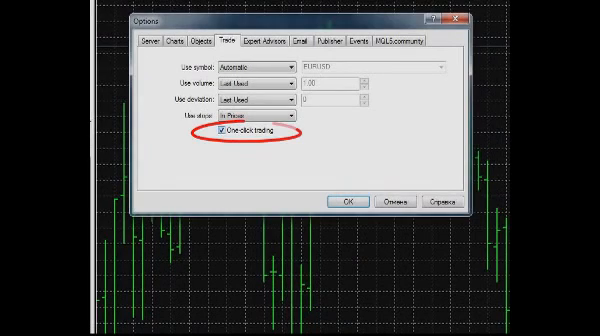
left_click(344, 202)
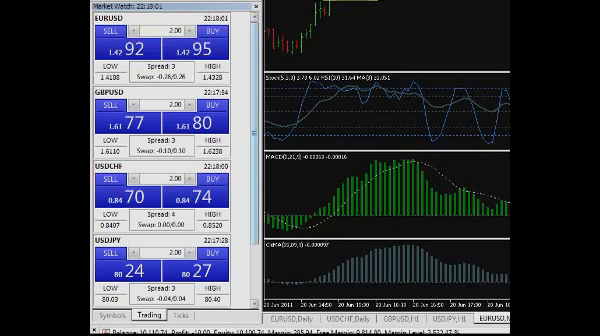
Scroll the trading panels to reveal EURJPY at 114.68 sell and 114.71 buy
scroll("down", 3)
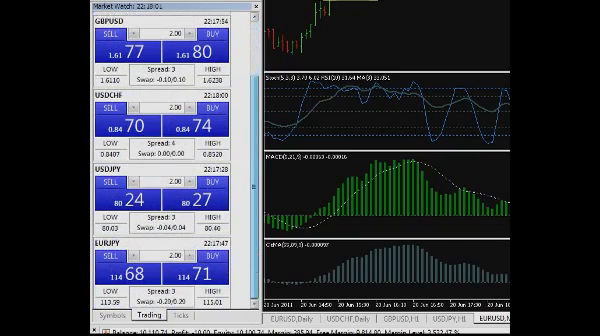